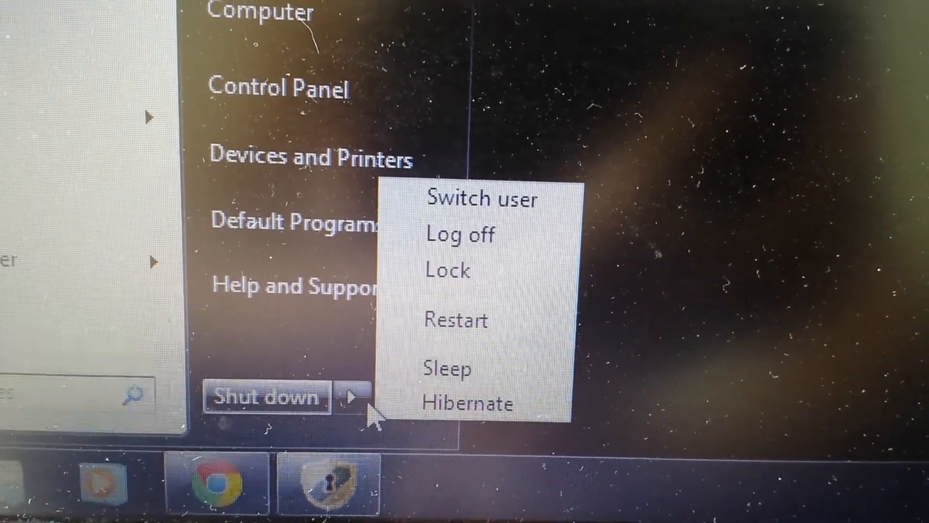
- Restart the computer from the Start menu power options
click(455, 320)
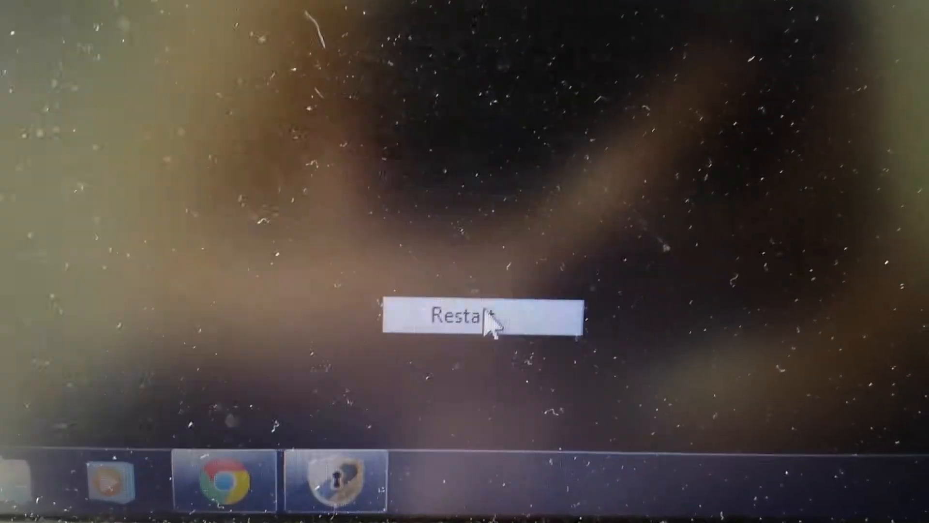
click(477, 316)
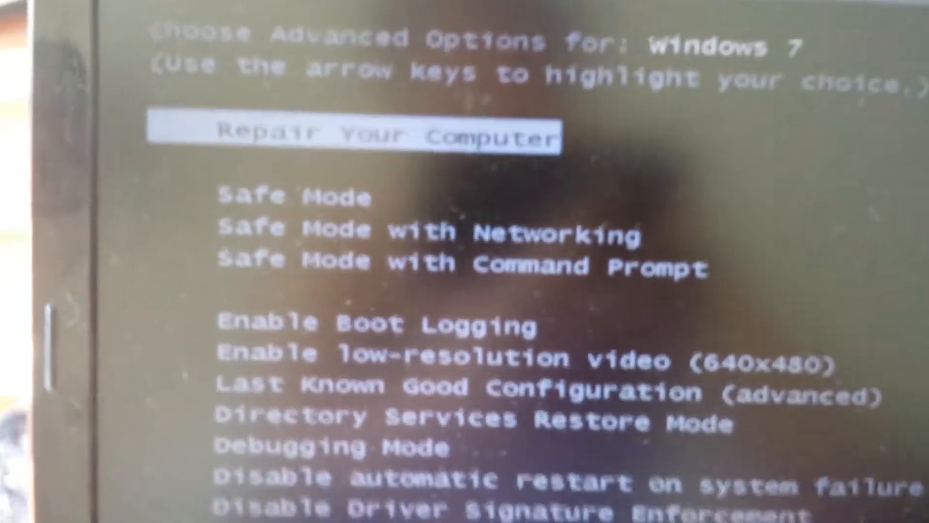
- Select Safe Mode with Command Prompt in Advanced Boot Options and boot into it
key(Down)
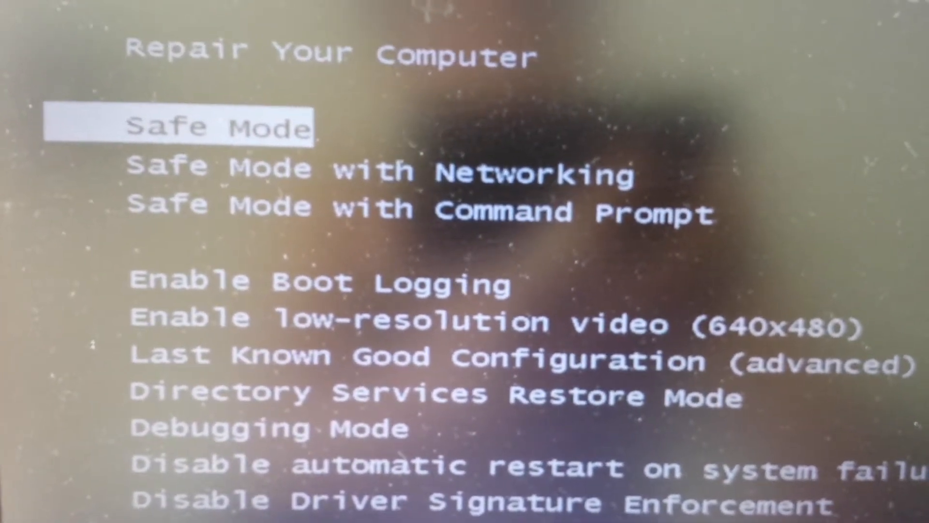
key(down)
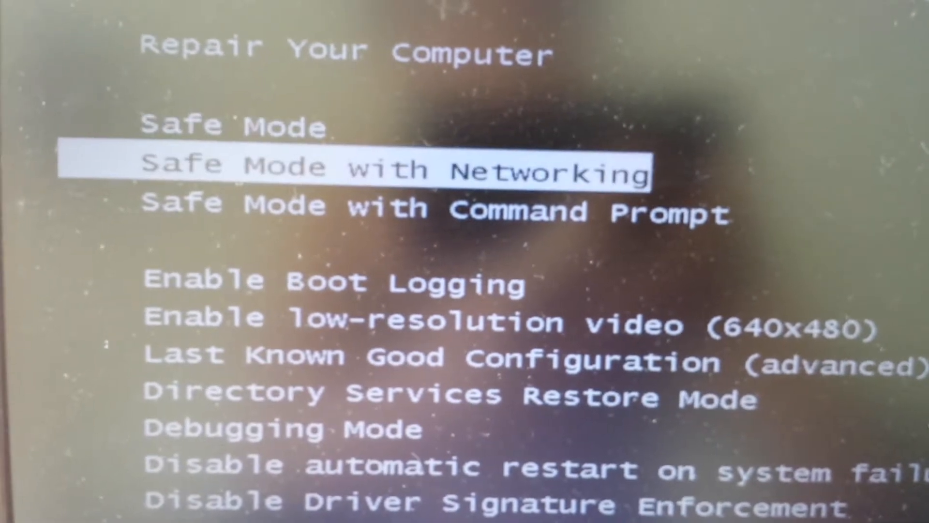
key(Down)
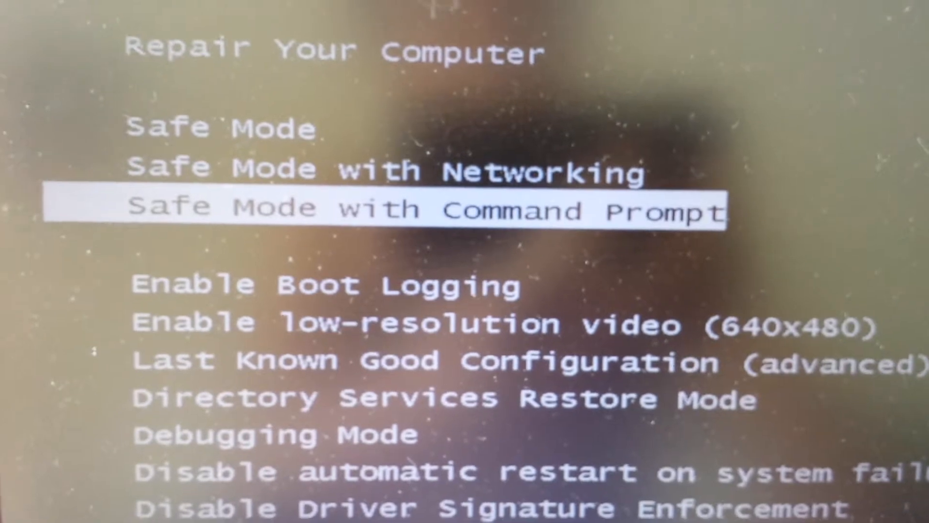
key(Return)
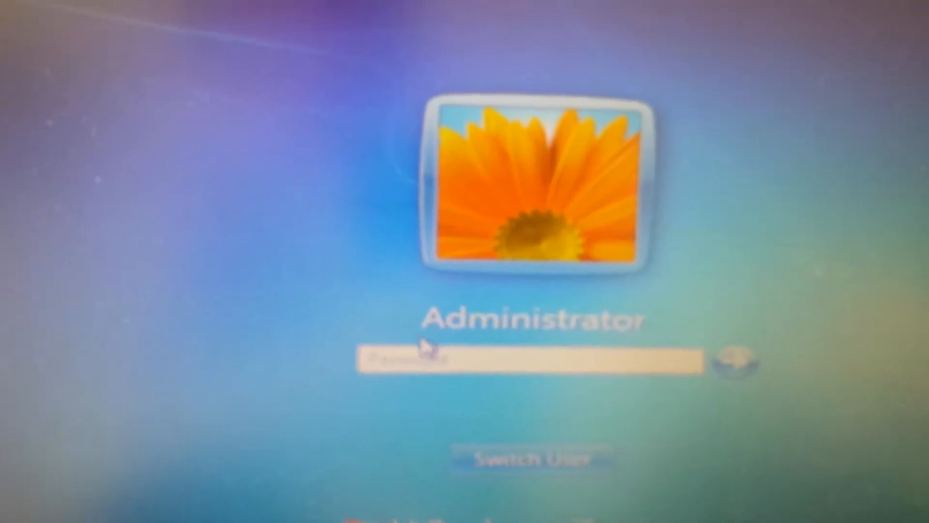
- Enter the Administrator password to sign in to Safe Mode
text(****)
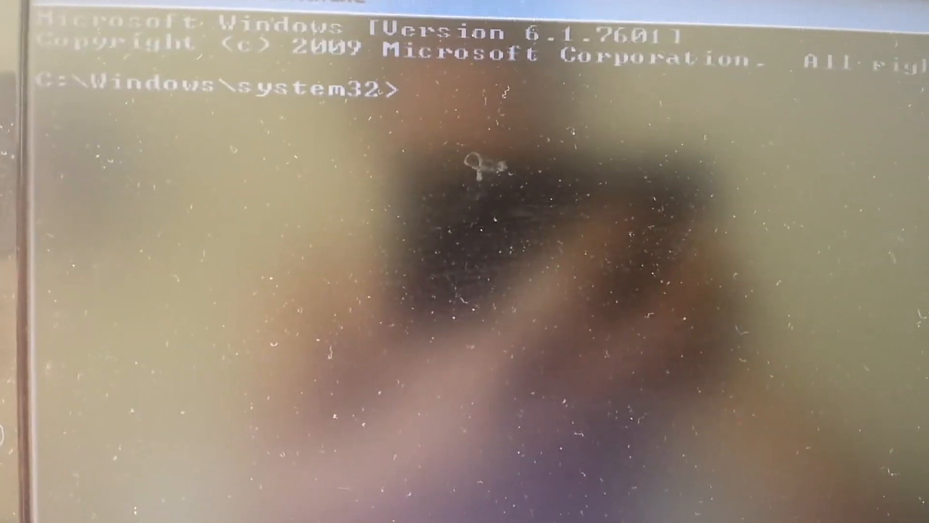
- Run explorer.exe at the C:\Windows\system32 prompt after a failed explore.exe attempt
text(explo)
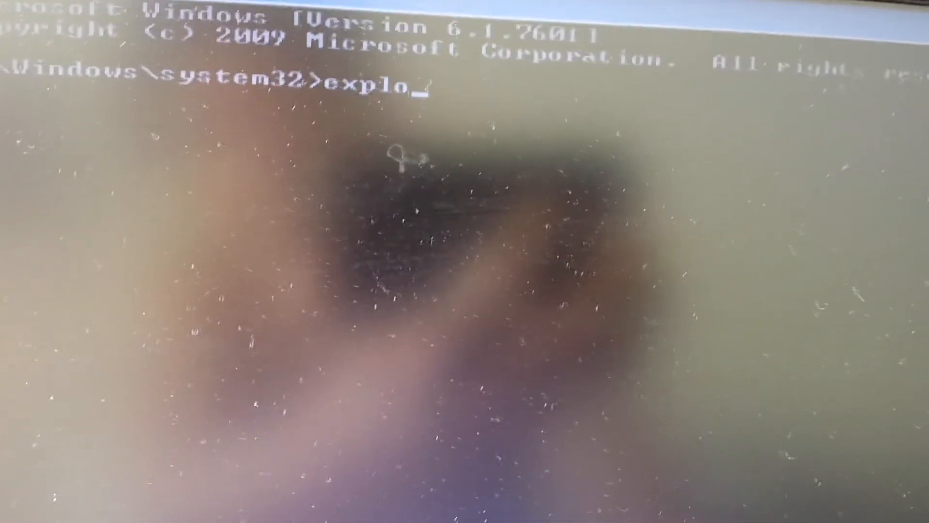
text(re)
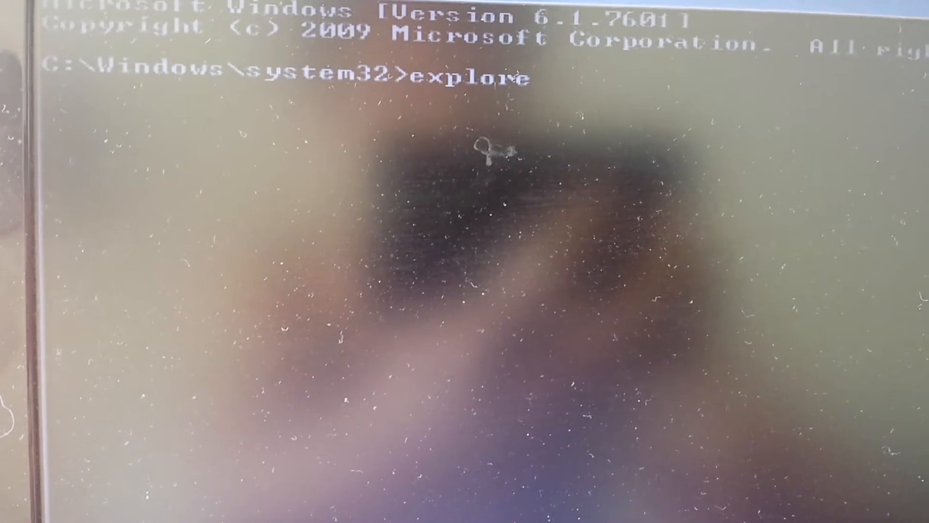
text(.)
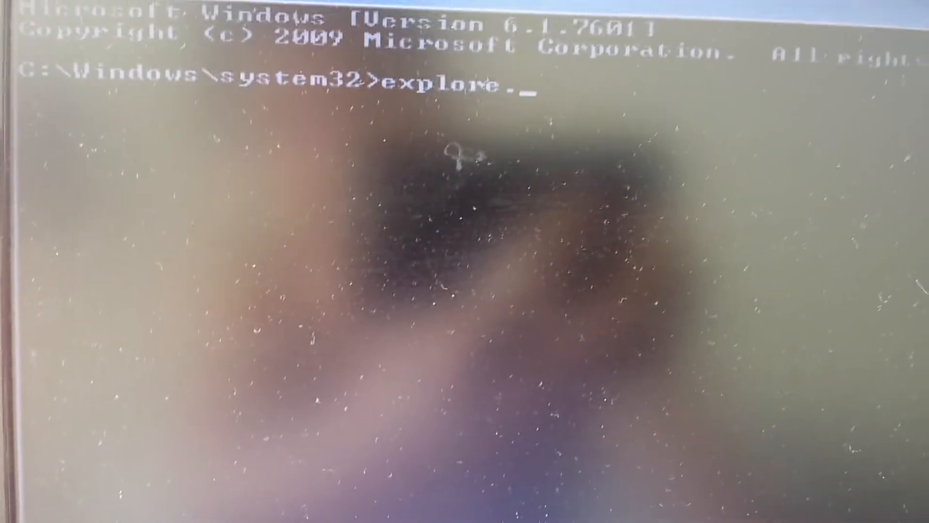
key(Return)
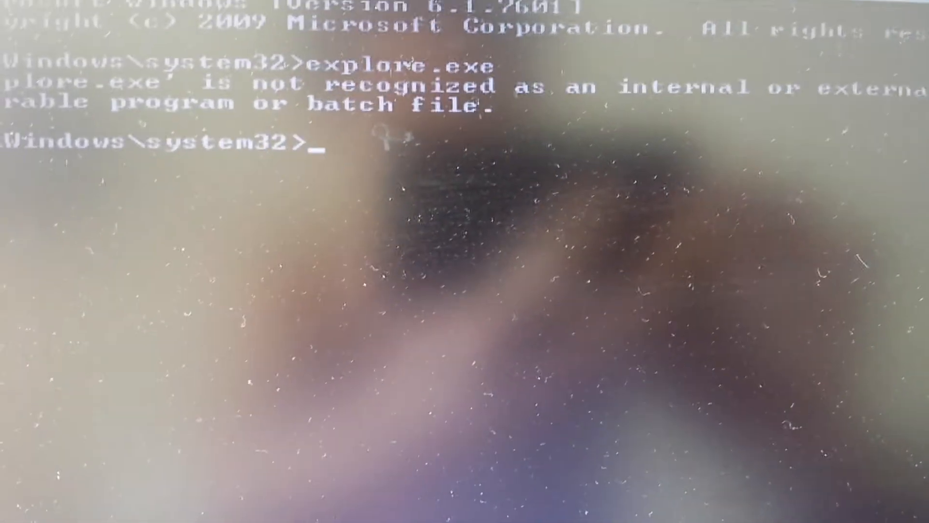
text(explorer)
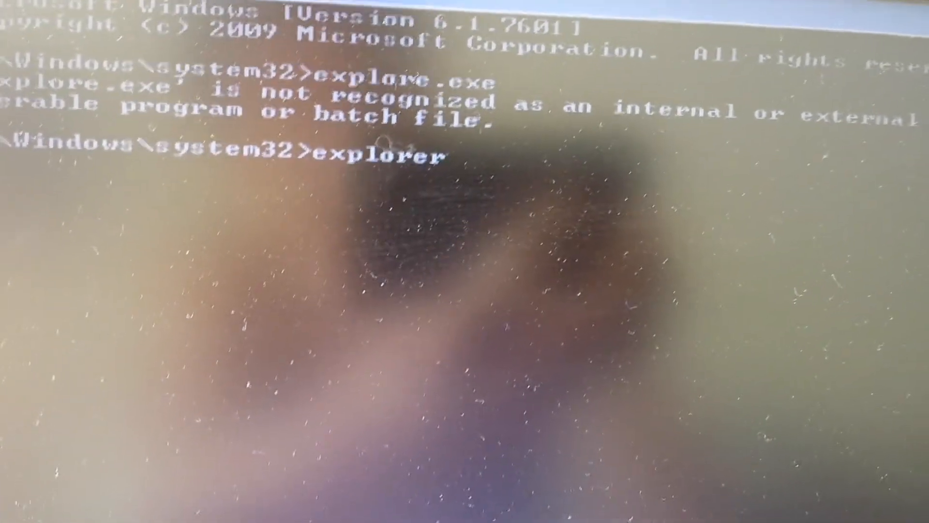
text(.e)
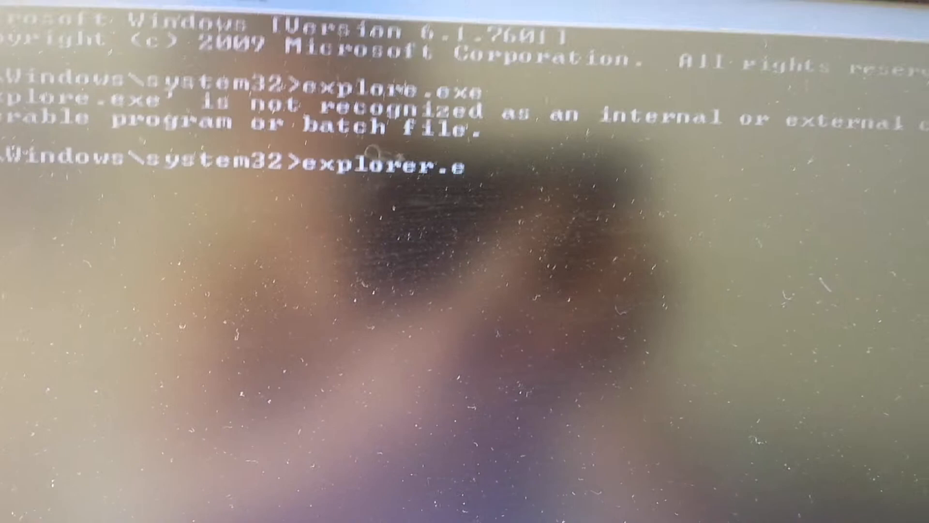
key(Return)
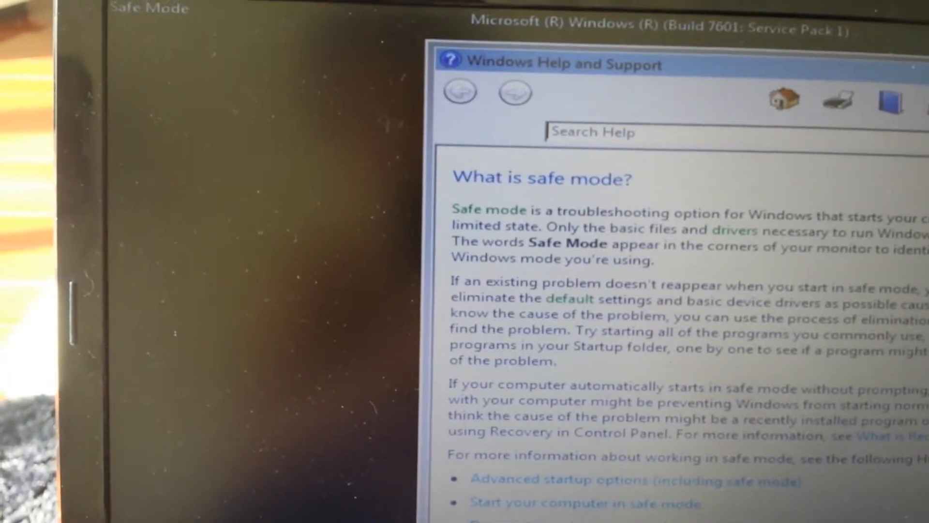
- Search the Start menu for restore and launch System Restore
click(196, 424)
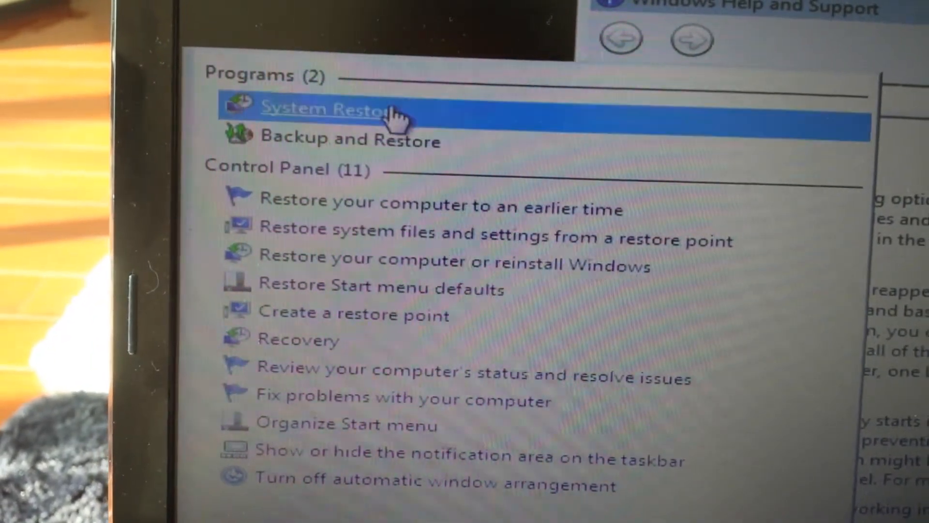
click(327, 109)
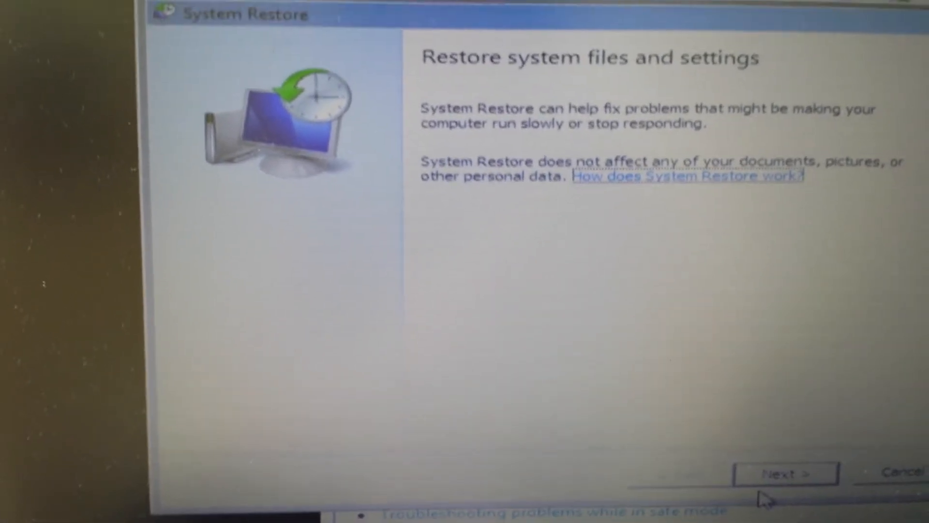
- Choose the 1/11/2014 1:08:35 PM restore point over 12/31/2013 and continue to confirmation
click(785, 473)
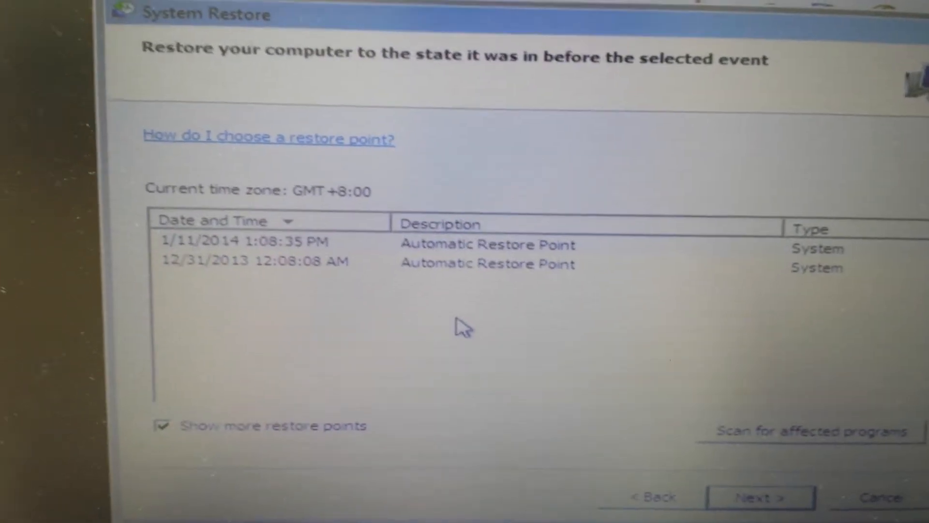
click(269, 137)
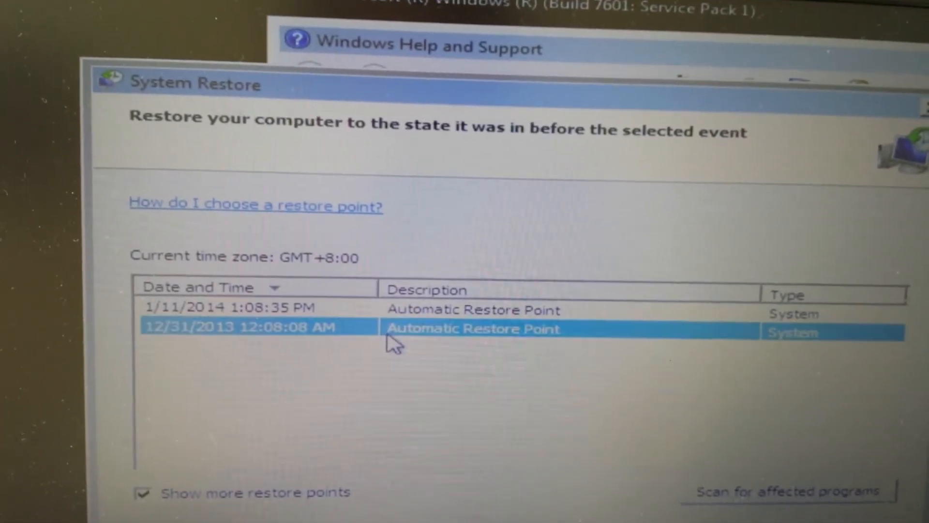
click(237, 308)
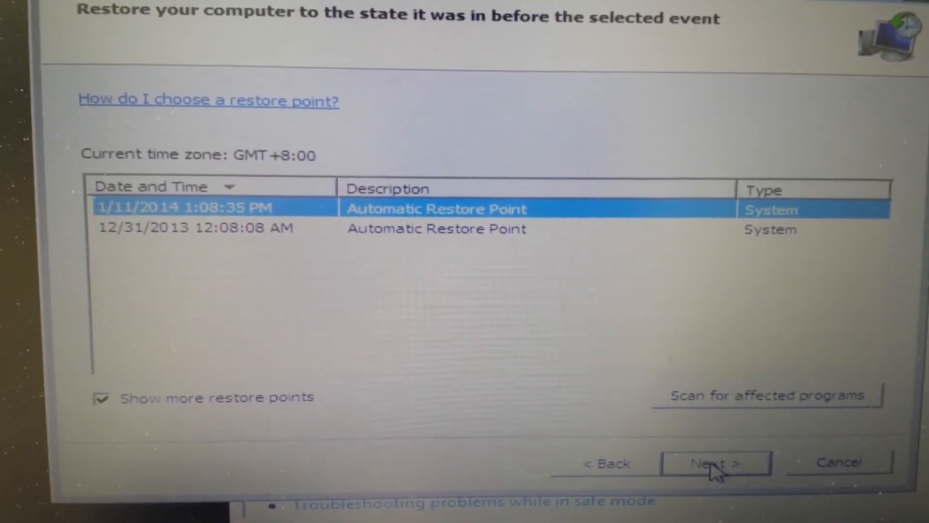
click(716, 463)
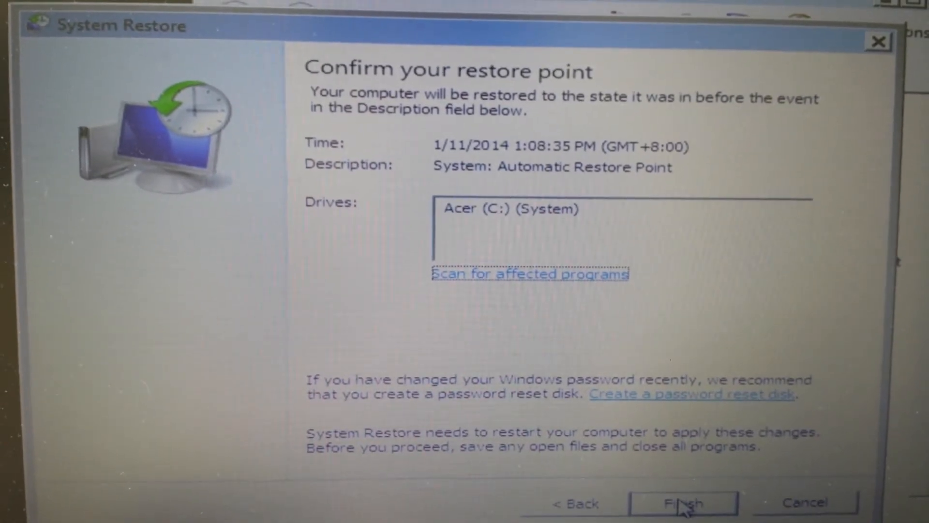
- Finish the restore setup and accept the cannot-be-interrupted warning to begin restoring
click(685, 503)
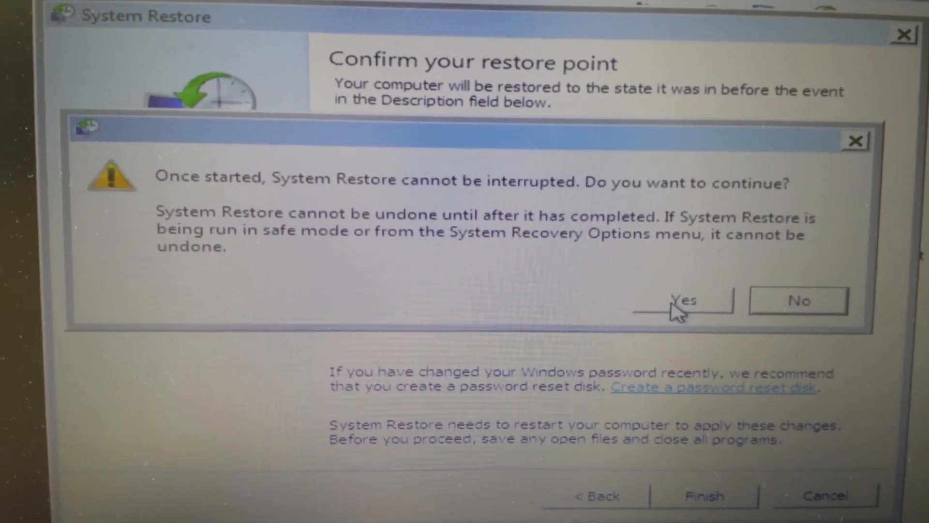
click(682, 300)
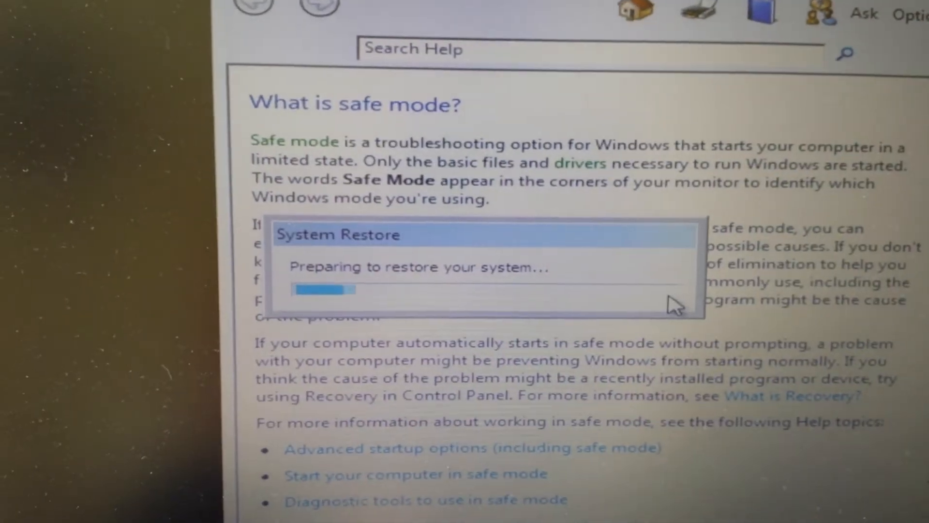